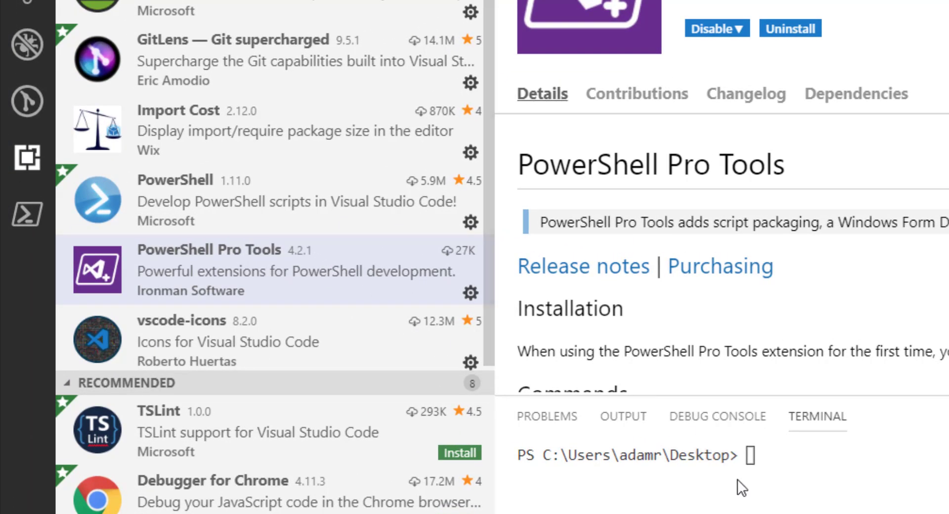
pyautogui.moveTo(944, 502)
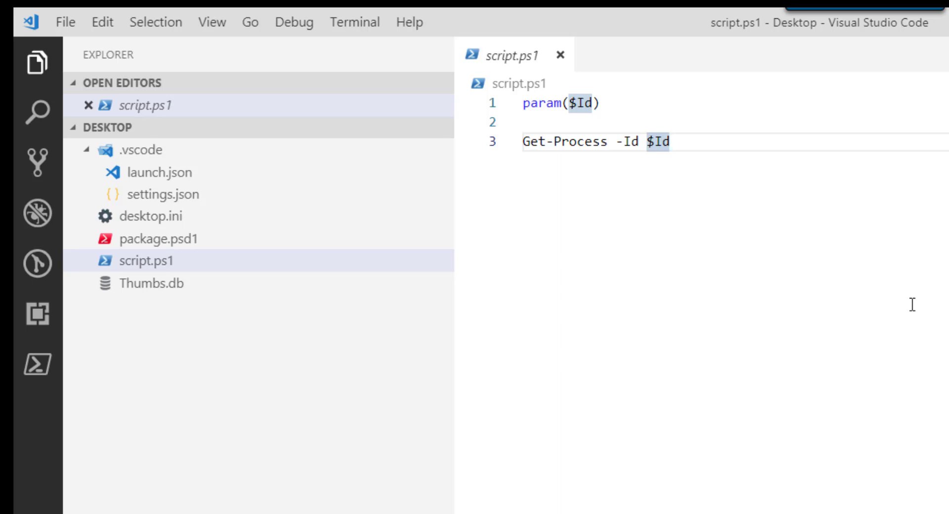
pyautogui.moveTo(225, 248)
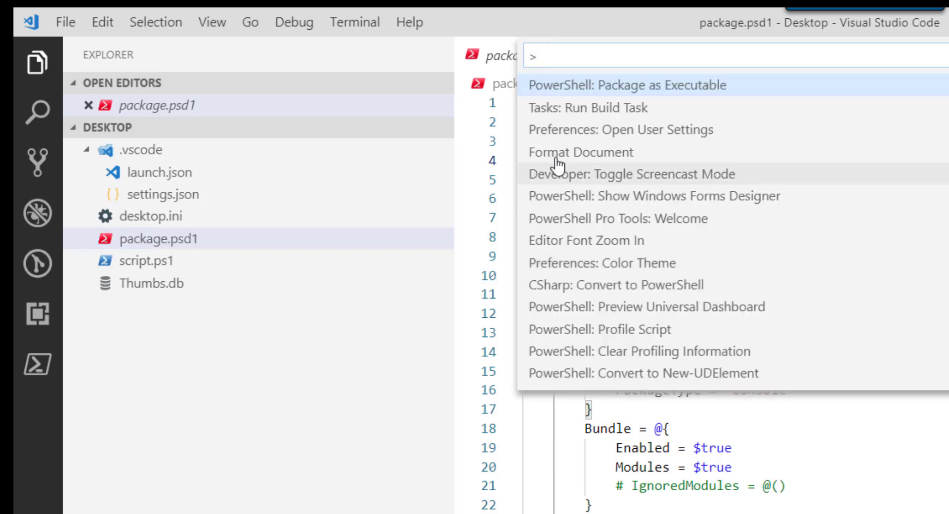
pyautogui.moveTo(190, 232)
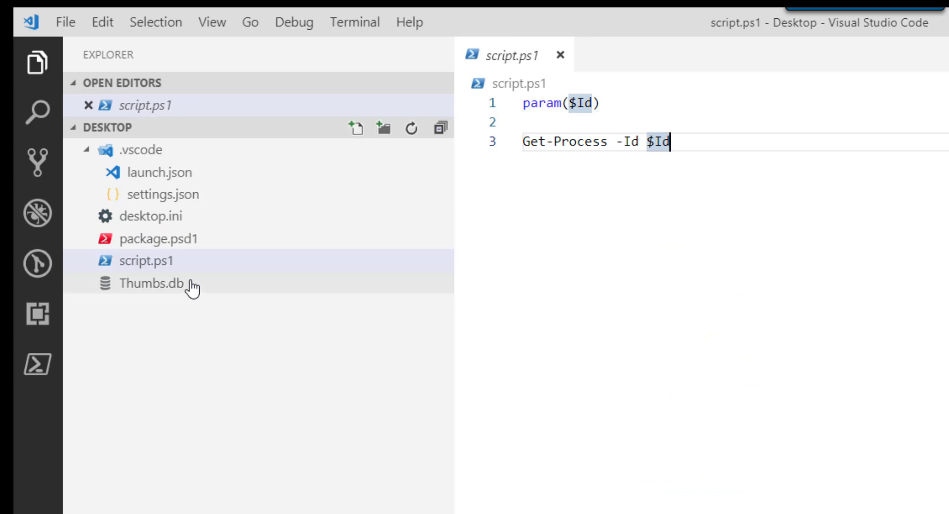
# Review the package.psd1 packaging settings for script.ps1.
pyautogui.click(157, 239)
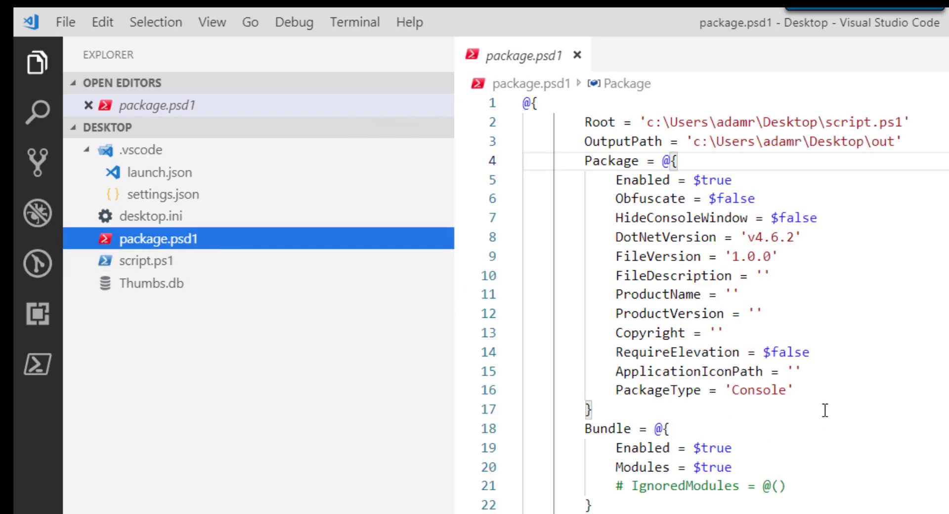
pyautogui.moveTo(925, 358)
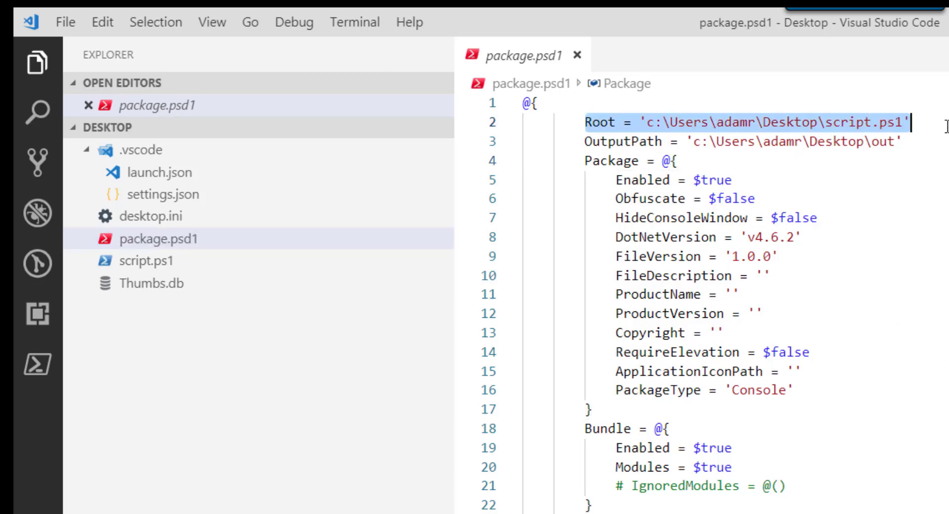
pyautogui.click(590, 140)
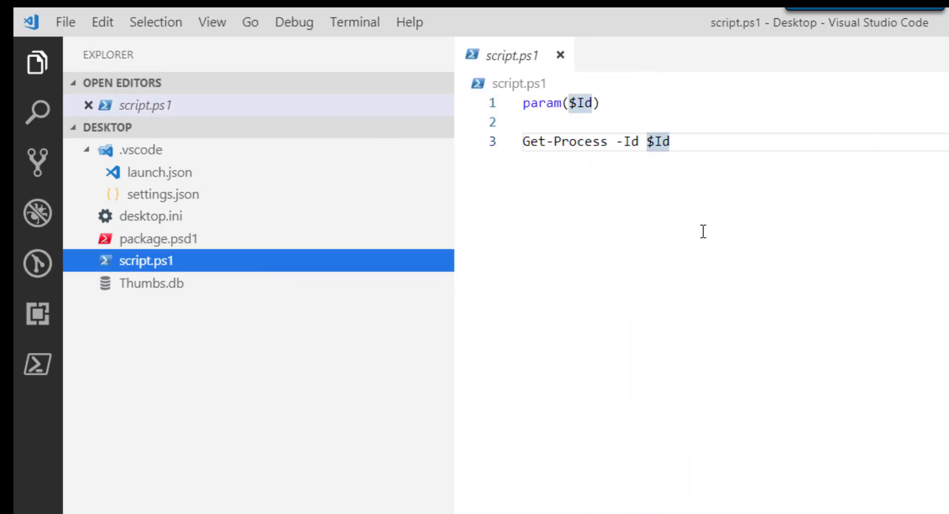
# Run 'PowerShell: Package as Executable' and select the generated out\script.exe path in the build output.
pyautogui.press('ctrl+shift+p')
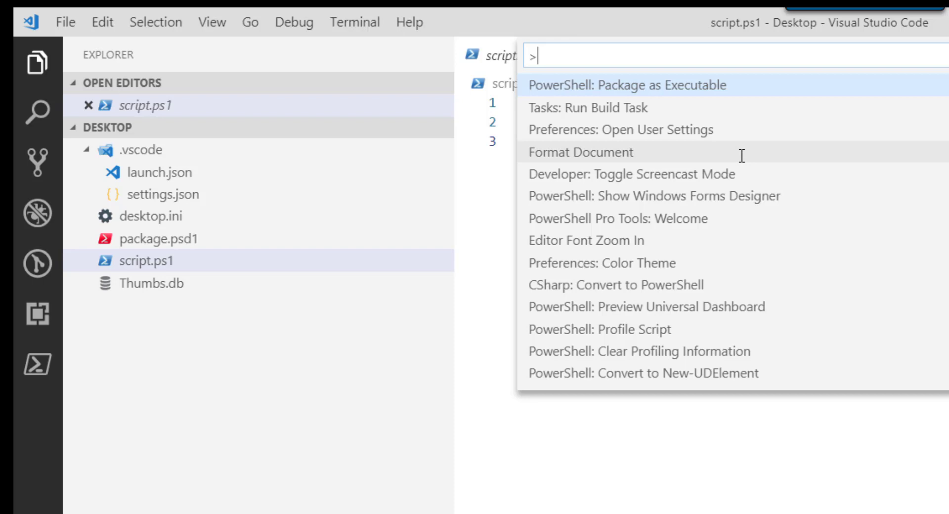
pyautogui.moveTo(673, 98)
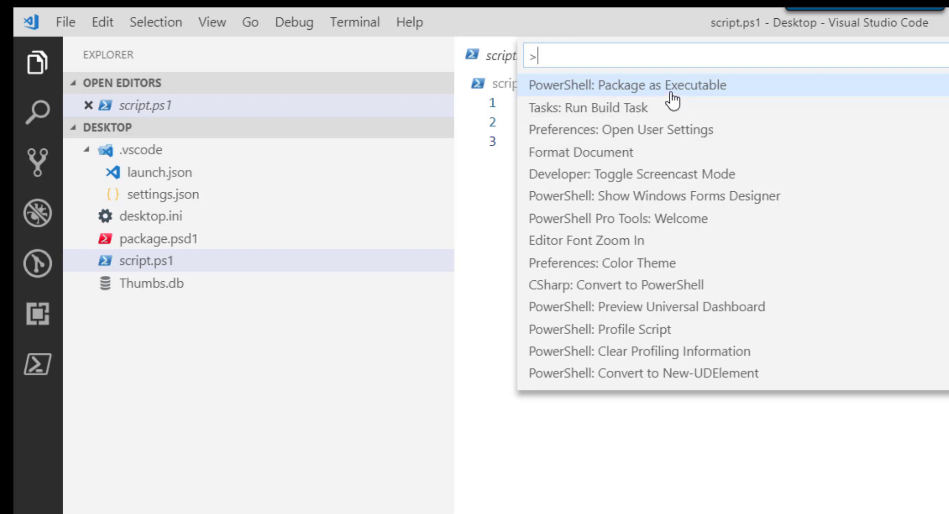
pyautogui.click(627, 85)
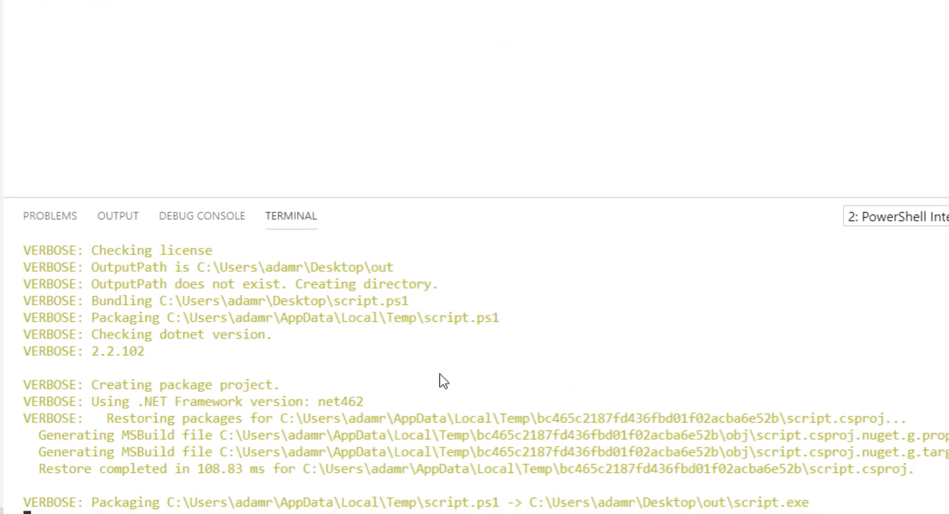
pyautogui.scroll(-3)
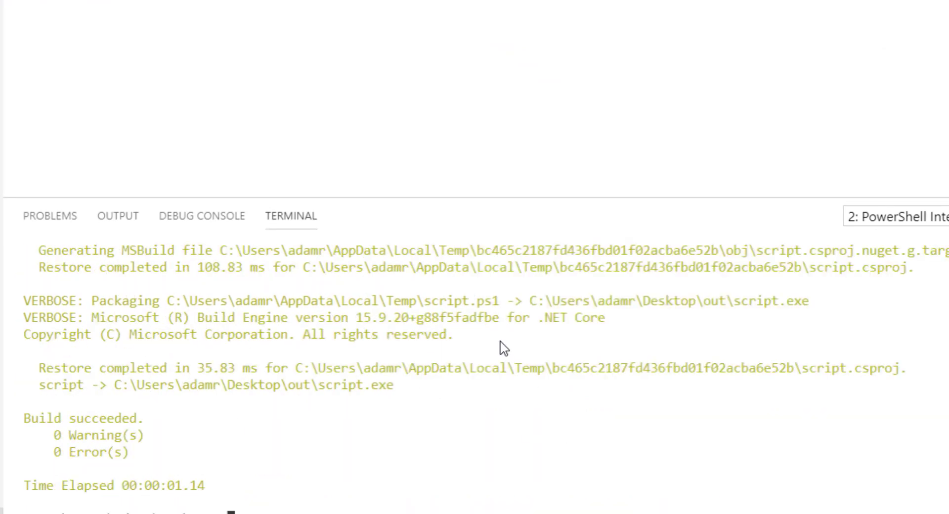
pyautogui.moveTo(344, 322)
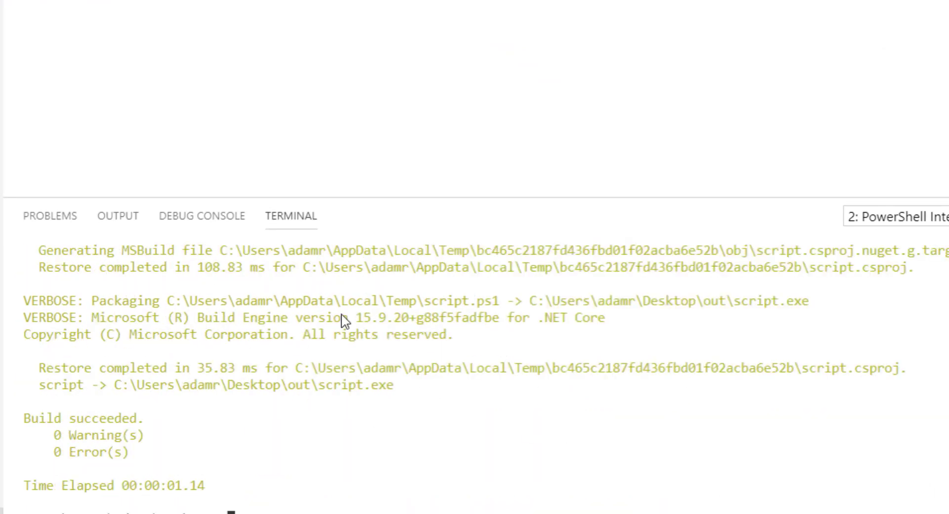
pyautogui.doubleClick(671, 301)
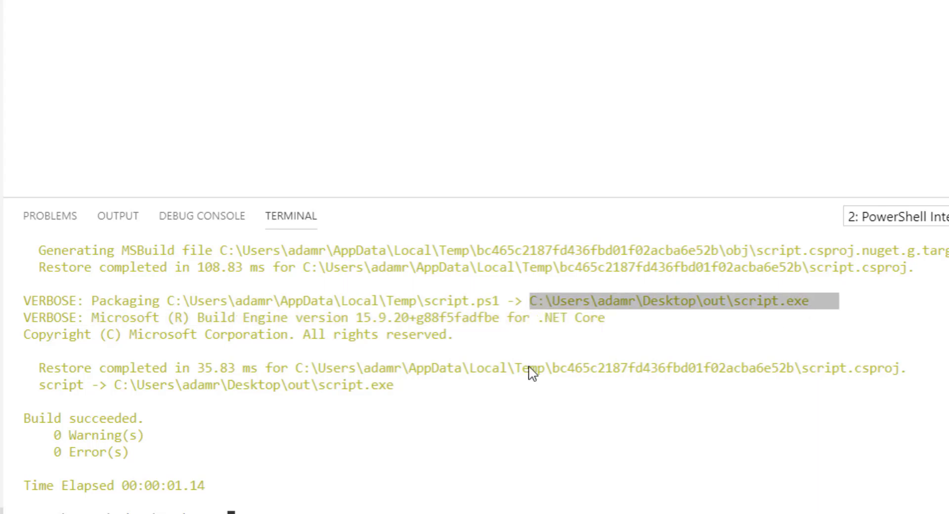
pyautogui.moveTo(580, 475)
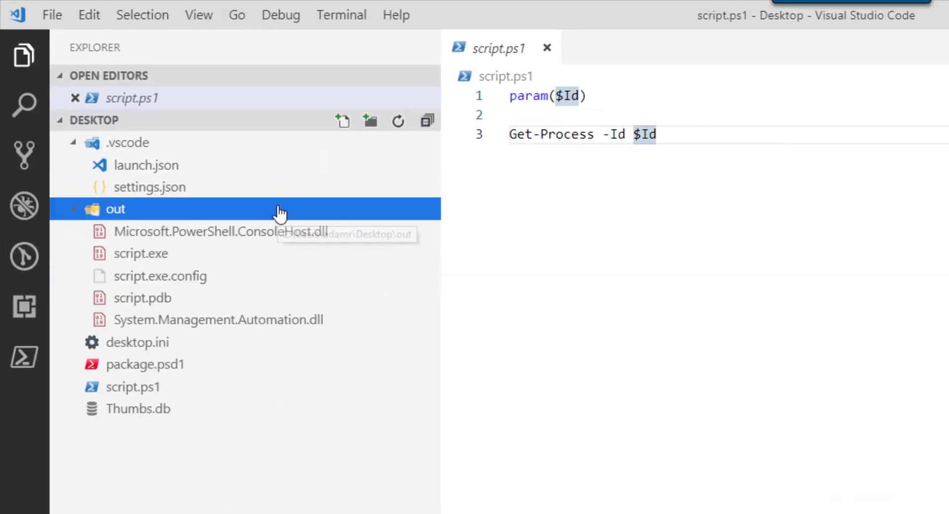
pyautogui.moveTo(245, 260)
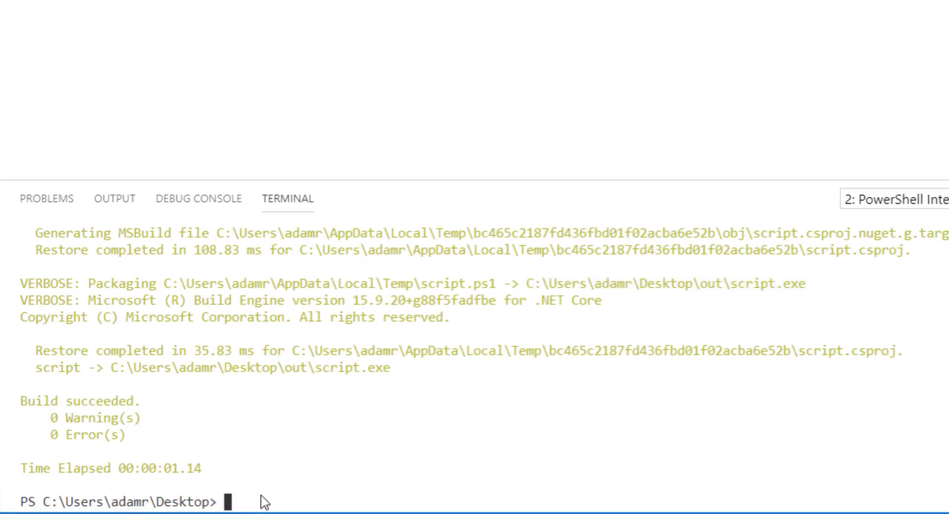
# Run .\out\script.exe -Id $Pid in the terminal to list the powershell process details.
pyautogui.write('.\\')
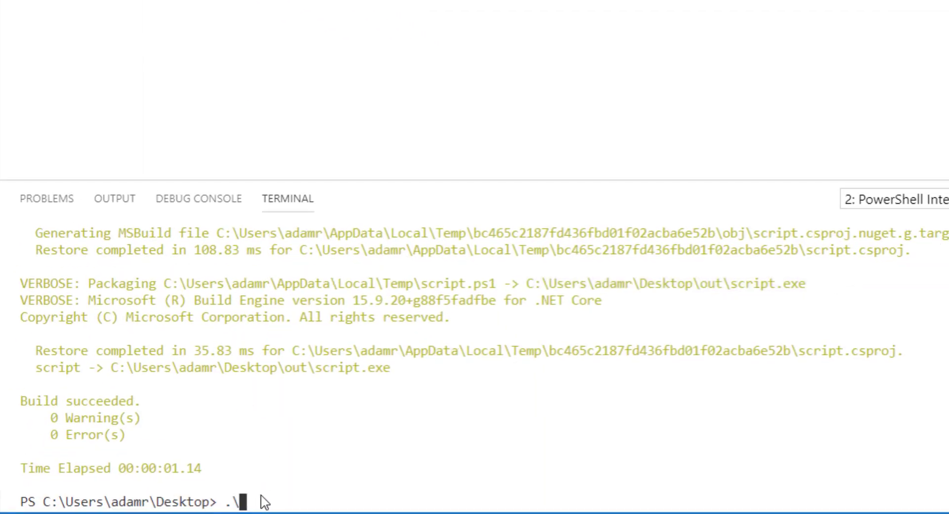
pyautogui.write('out\\script.exe -')
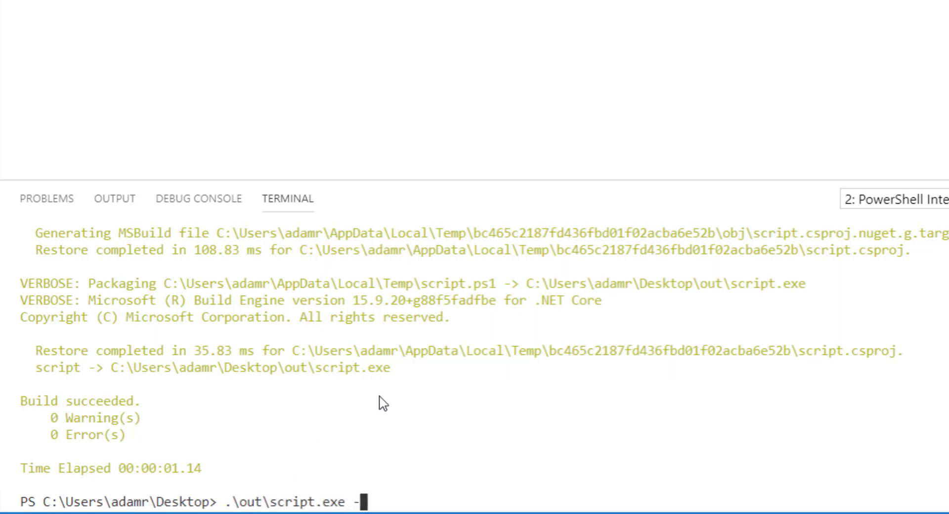
pyautogui.write('Id $')
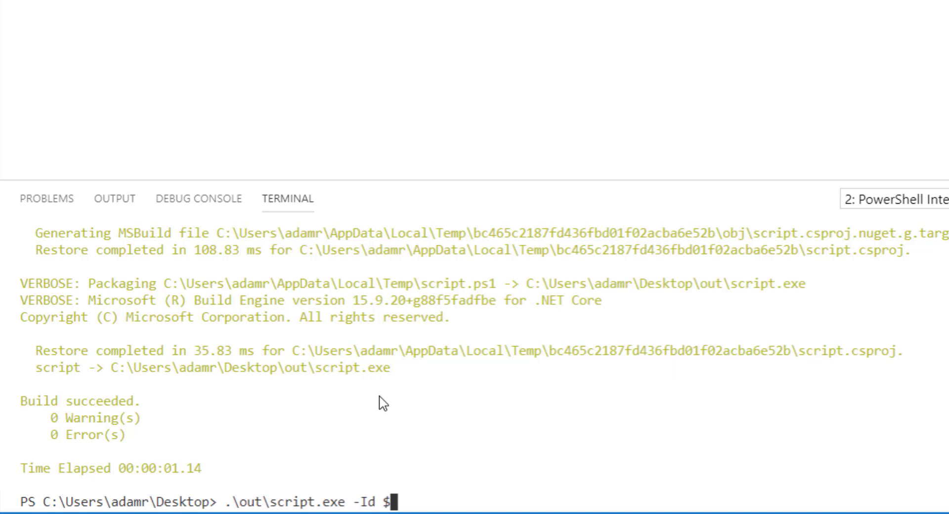
pyautogui.write('Pid')
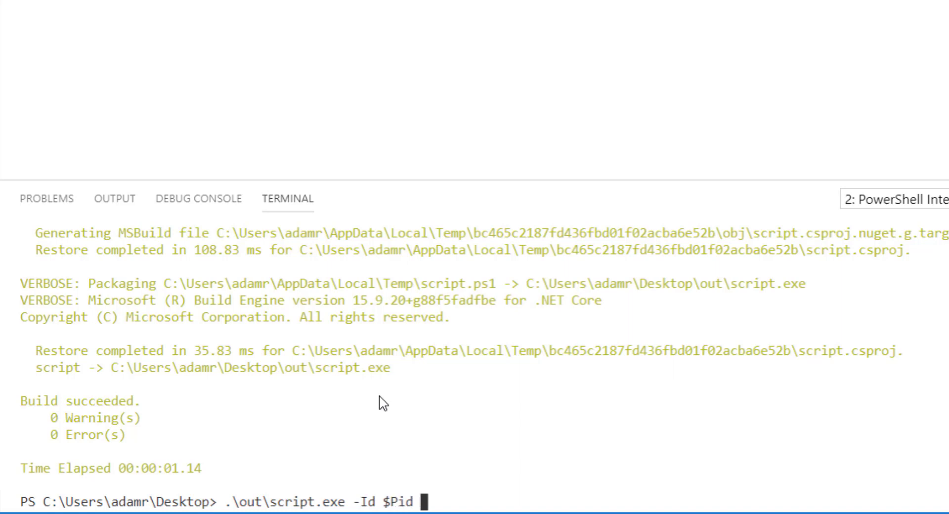
pyautogui.press('Return')
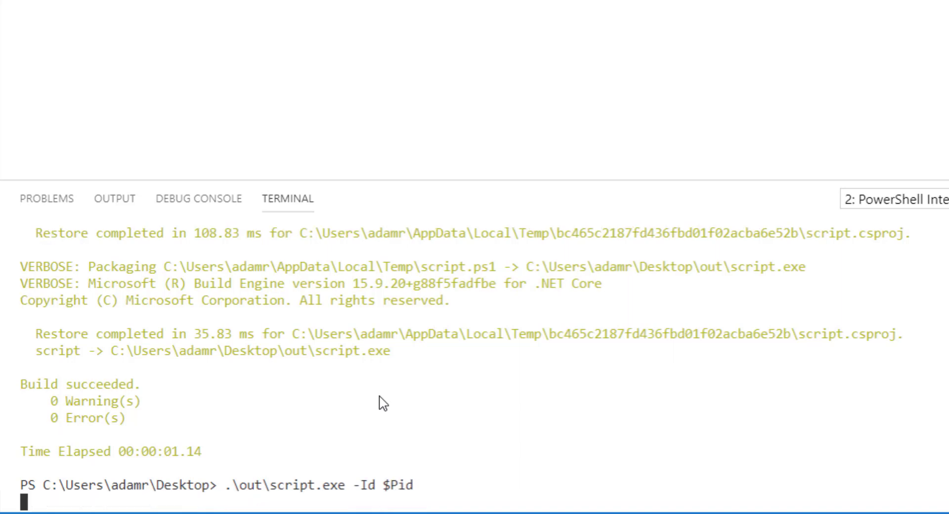
pyautogui.press('Return')
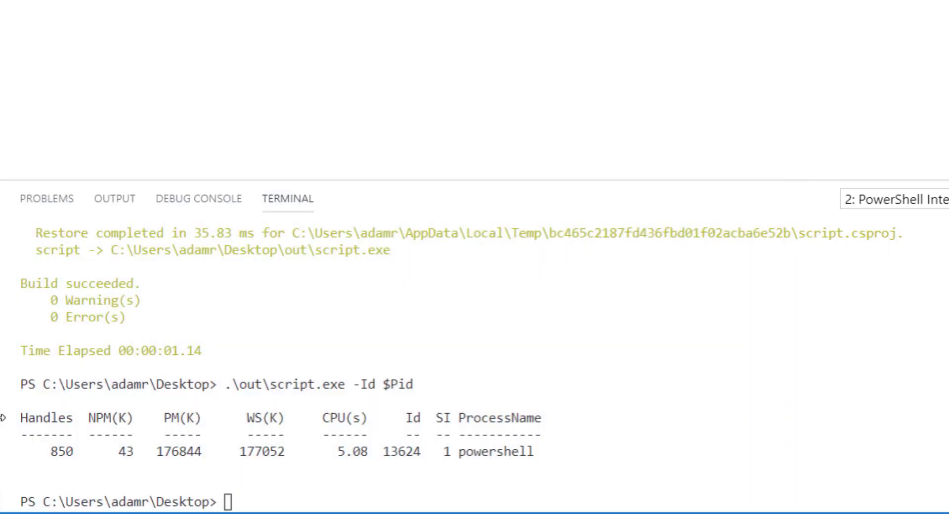
pyautogui.moveTo(515, 459)
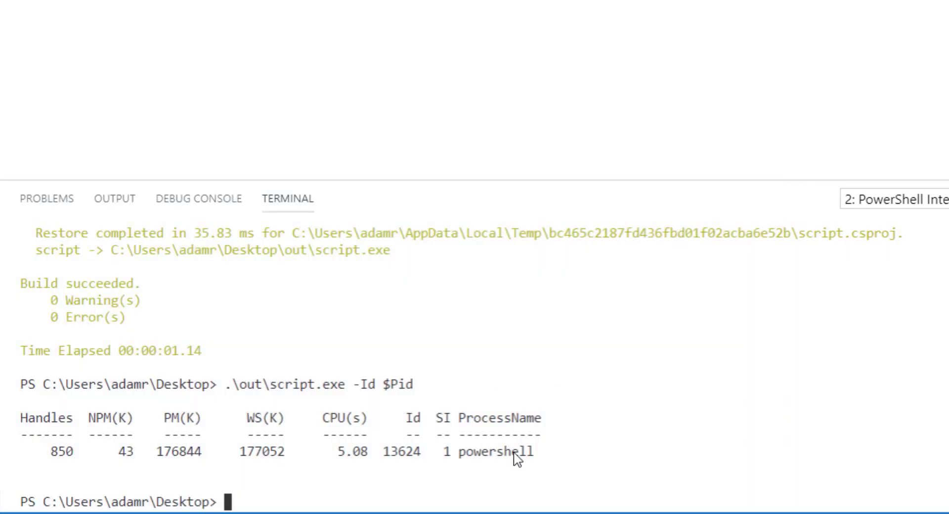